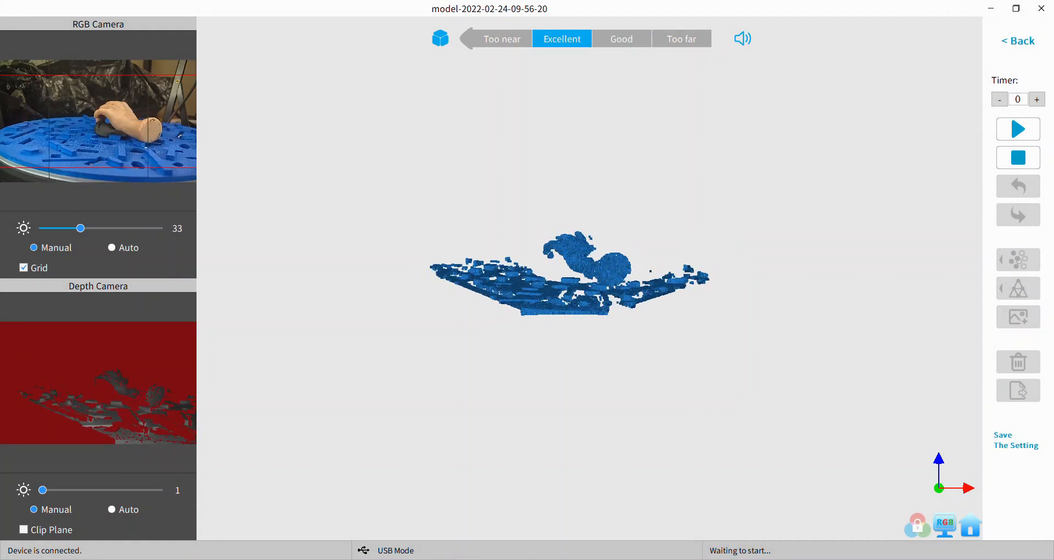
# Capture a first scanning pass of the hand and turntable plate, about 301 frames.
pyautogui.click(111, 509)
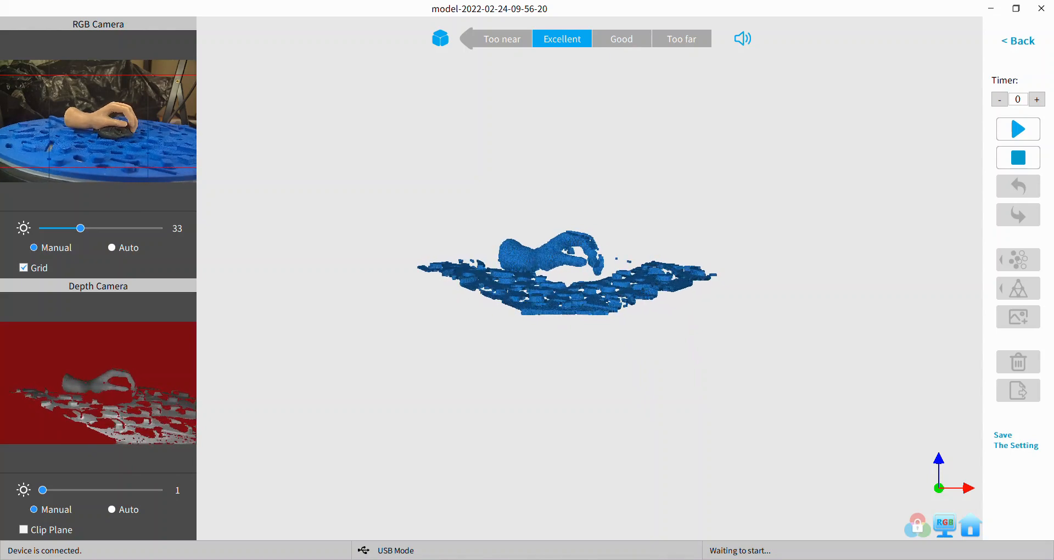
pyautogui.click(1017, 129)
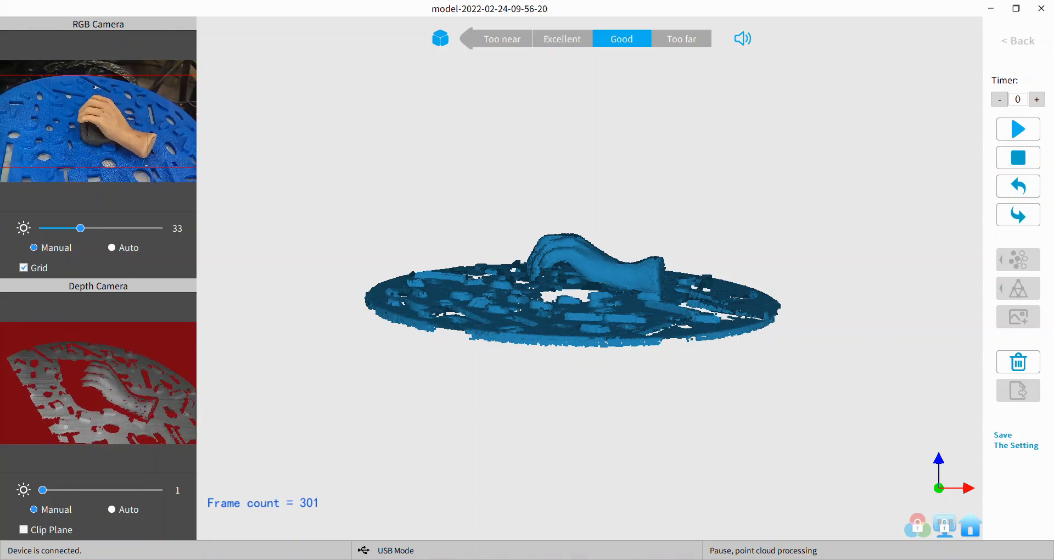
# Scan a second pass covering the whole plate, reaching 579 frames, then resume capture.
pyautogui.click(561, 39)
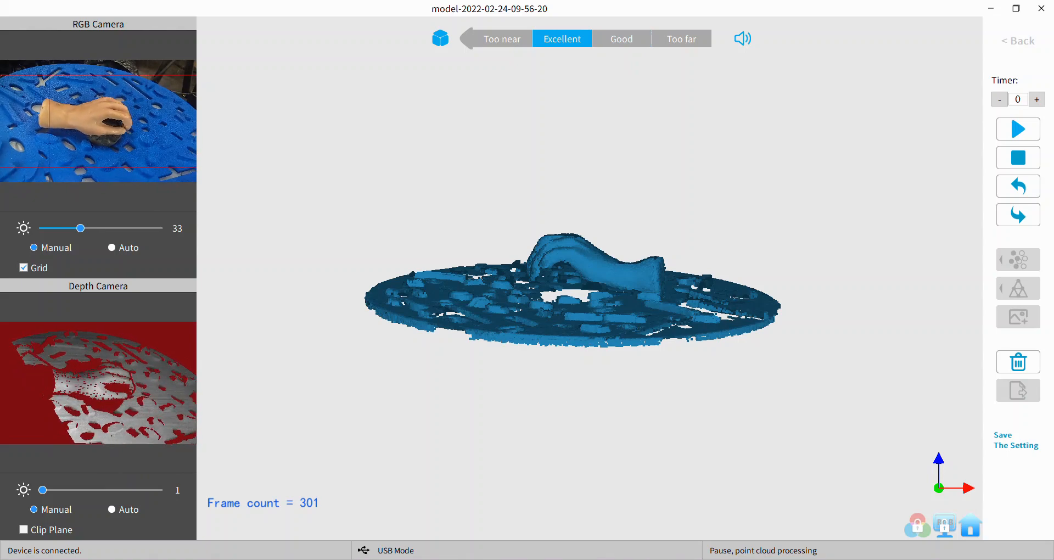
pyautogui.click(1016, 129)
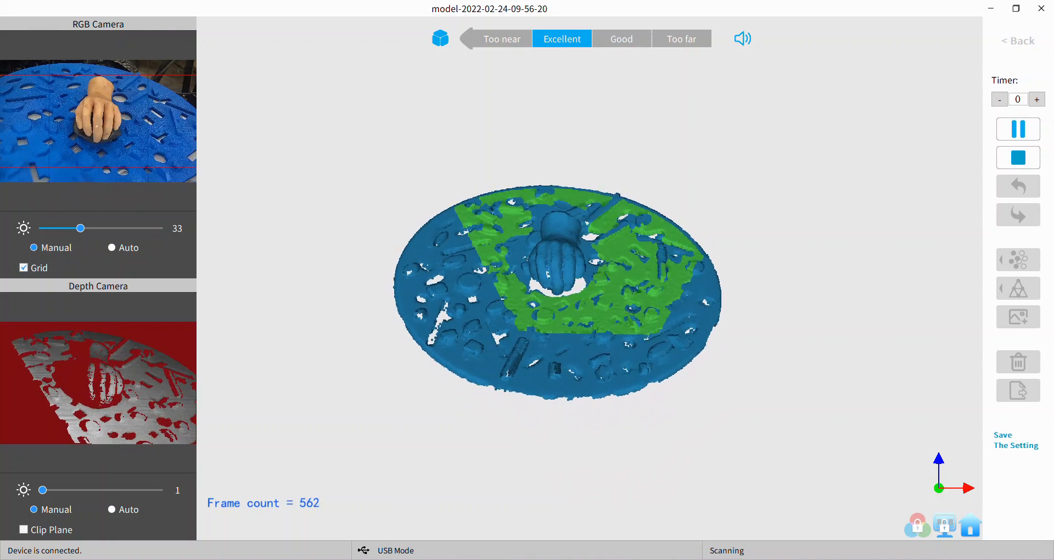
pyautogui.click(1017, 129)
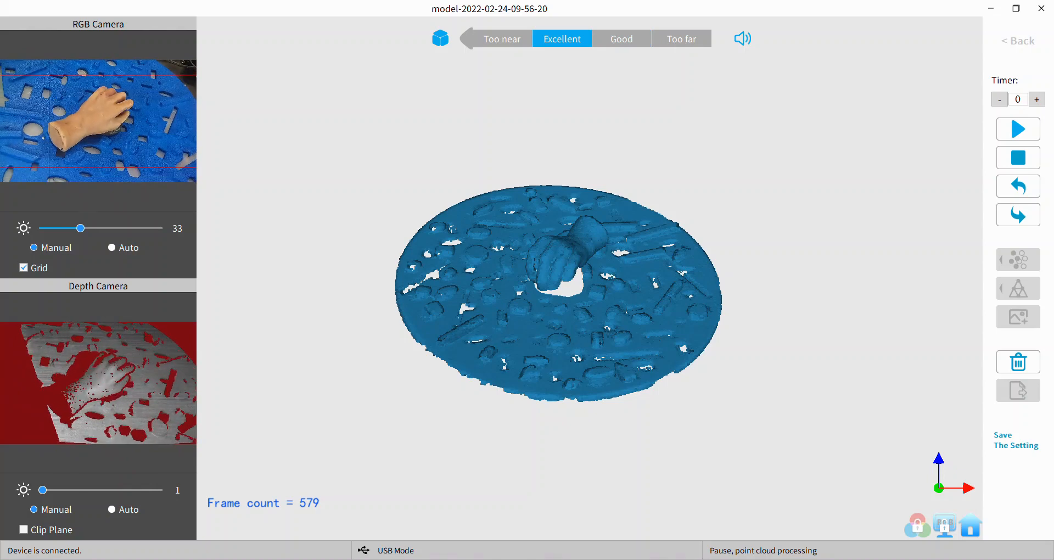
pyautogui.click(1018, 129)
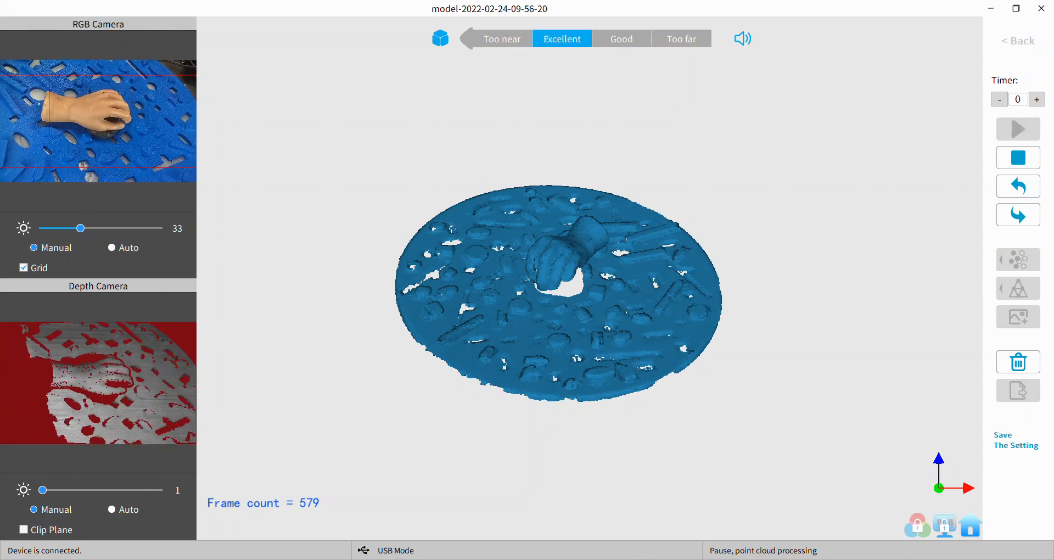
# Scan from a higher angle to fill in the fingers, pausing at 863 frames.
pyautogui.click(1016, 129)
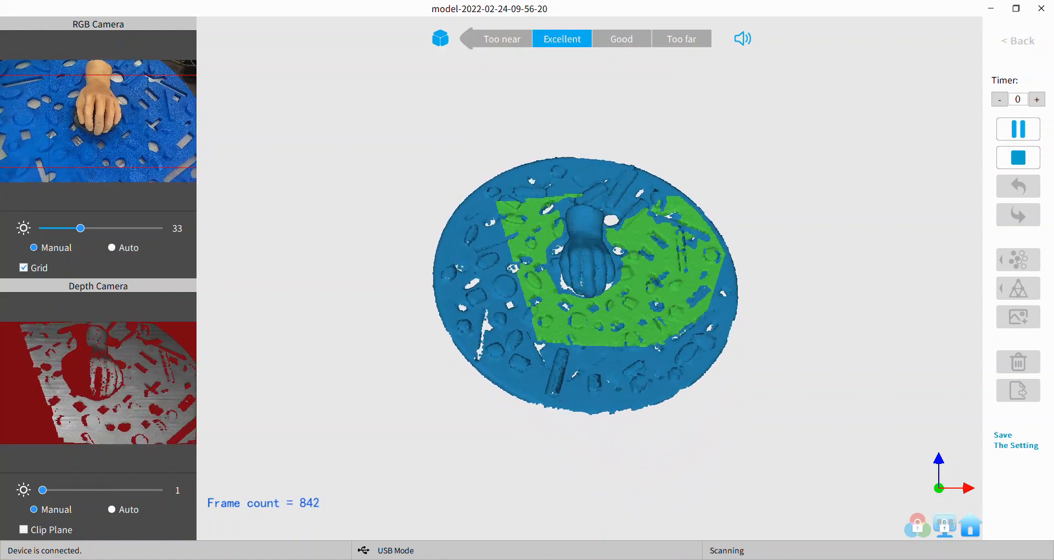
pyautogui.click(1016, 128)
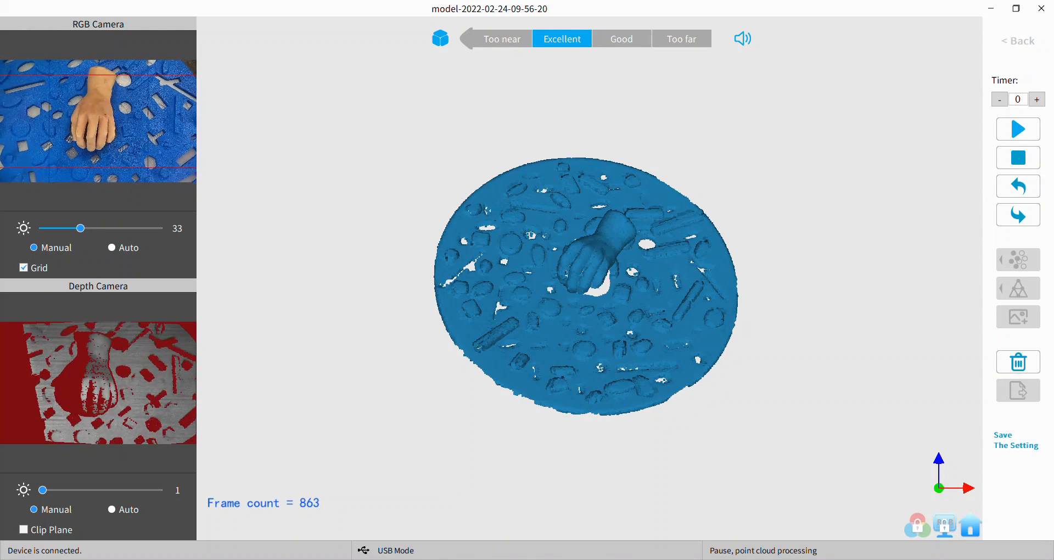
# Stop scanning, mesh to 100% (about 1.15M faces, 586K vertices), and zoom in.
pyautogui.click(1017, 128)
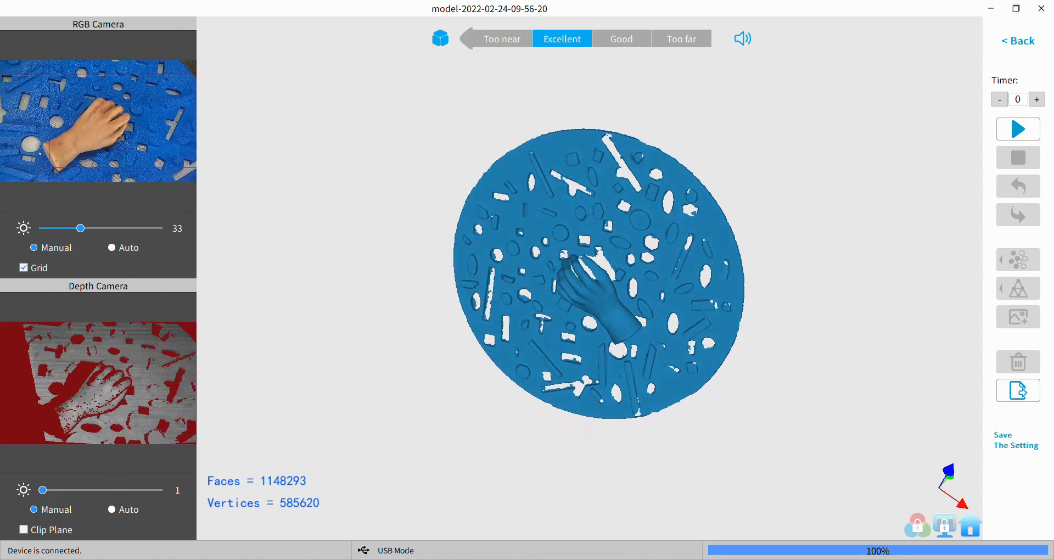
pyautogui.scroll(3)
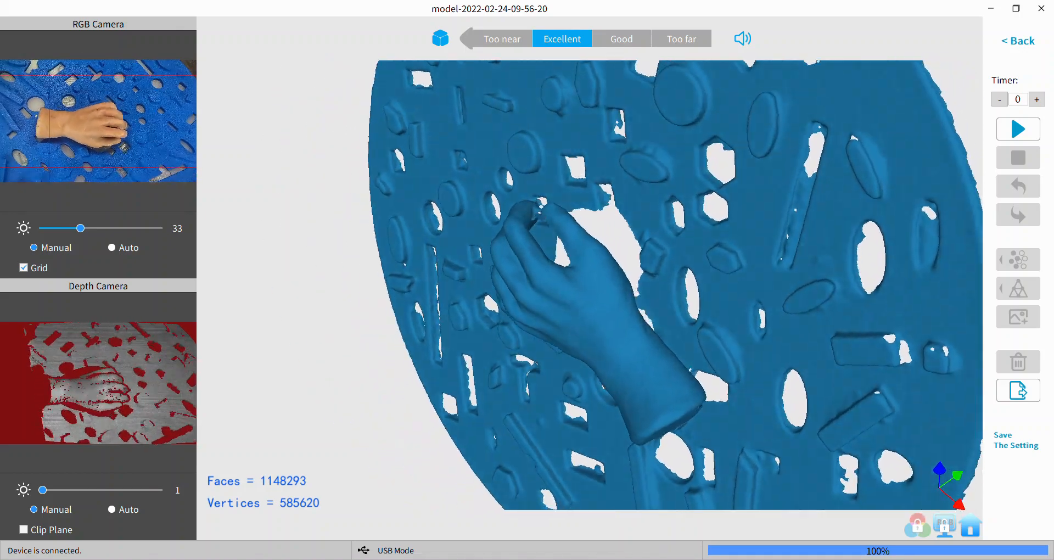